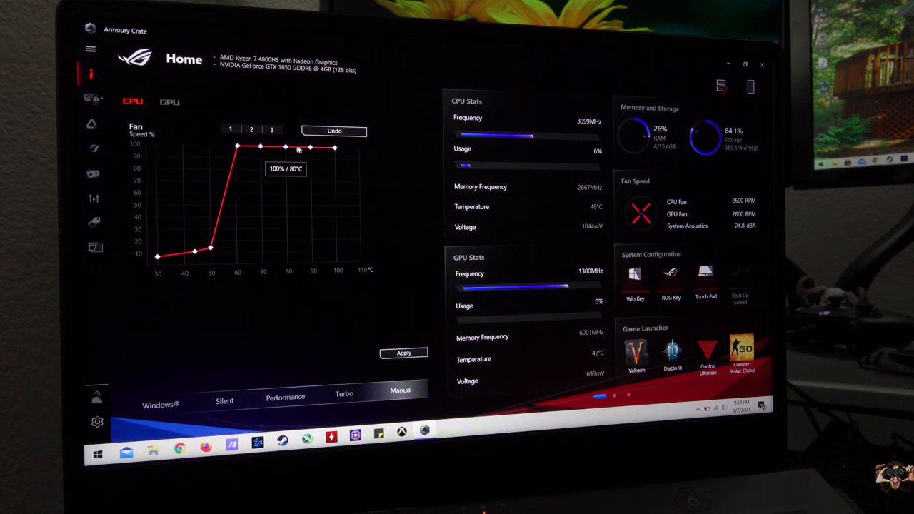
- In Manual mode's GPU settings, try fan preset 3 then settle on preset 2's gradually rising curve
click(230, 129)
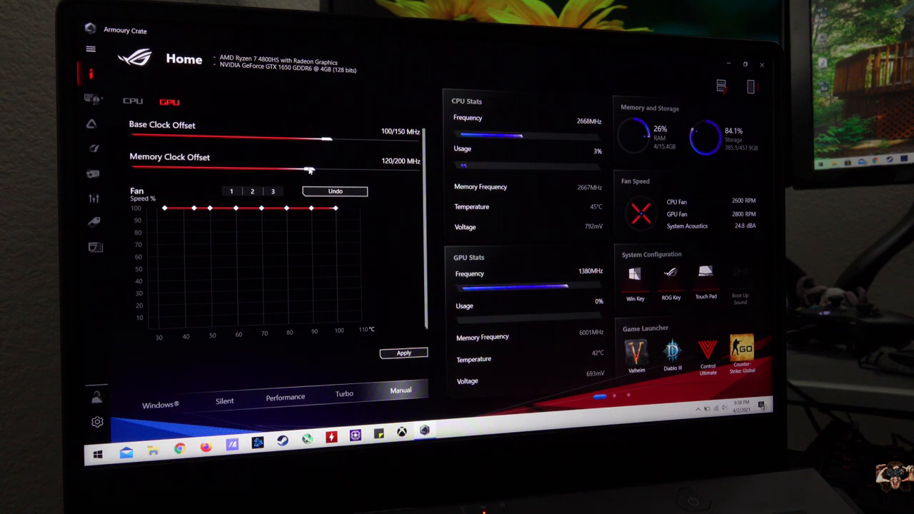
click(273, 192)
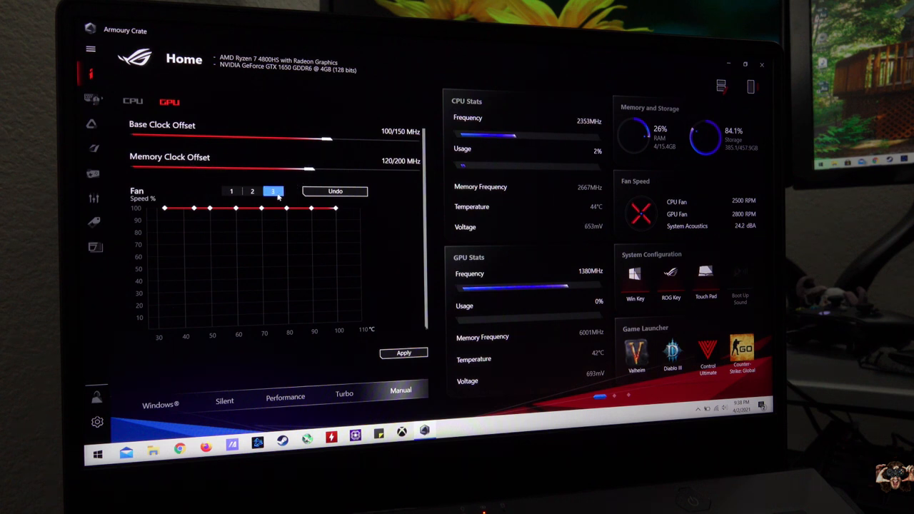
click(252, 191)
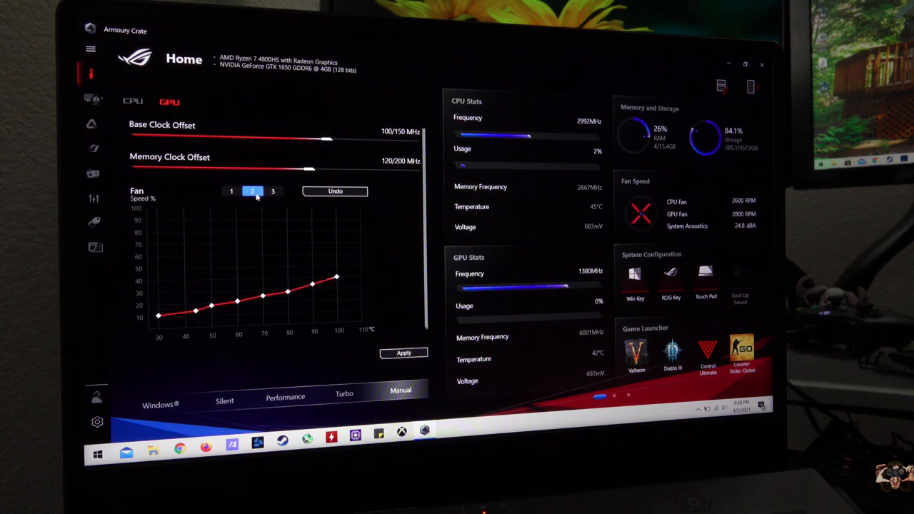